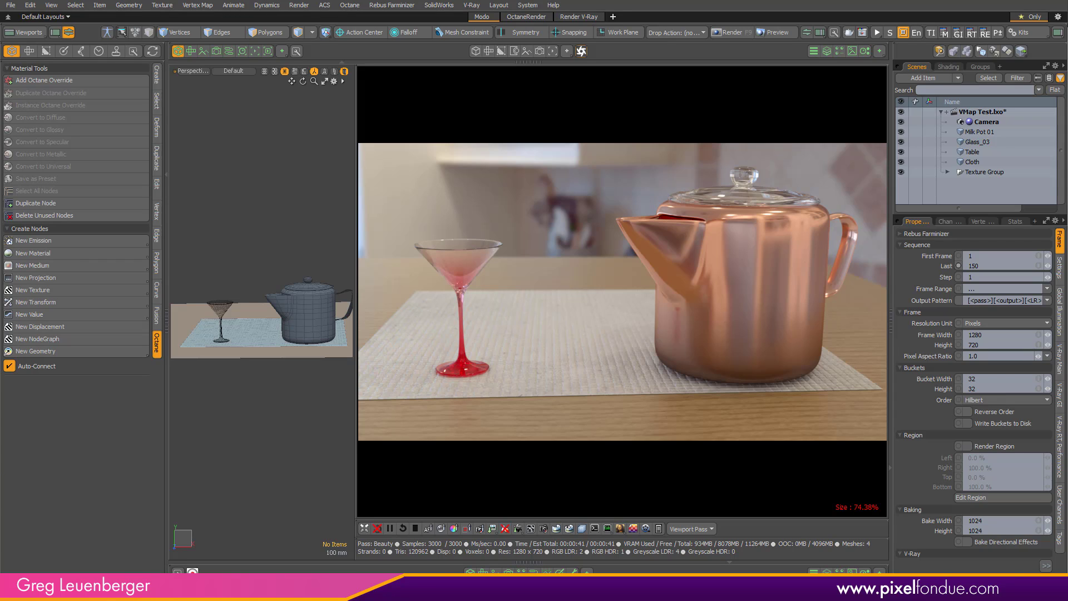
Enable Octane's info and Cryptomatte passes, then bring up the Save Render format list.
{"action": "left_click", "coordinate": [582, 529]}
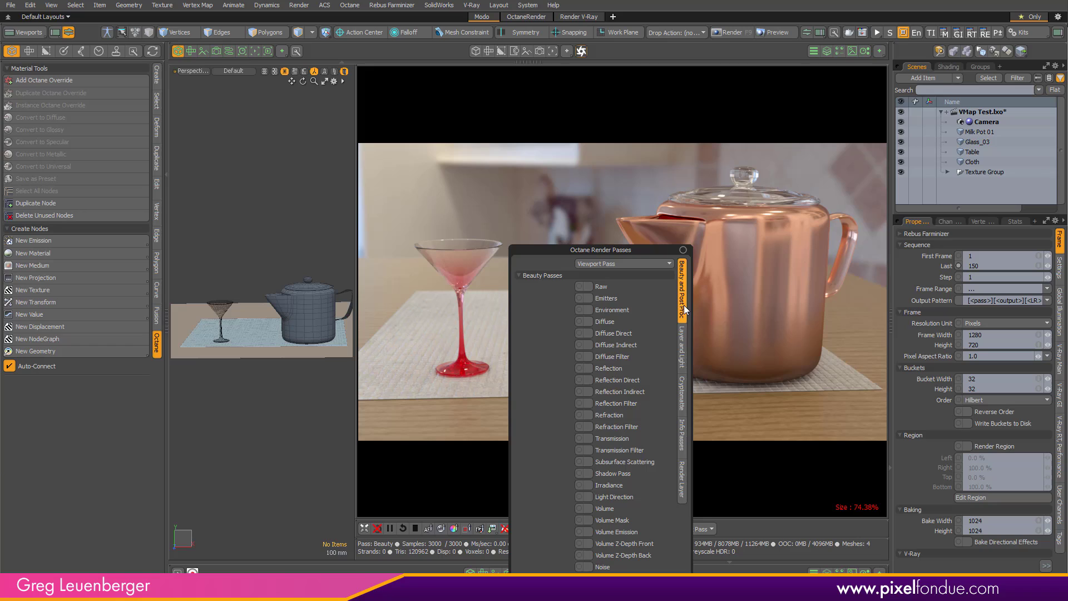
{"action": "left_click", "coordinate": [681, 428]}
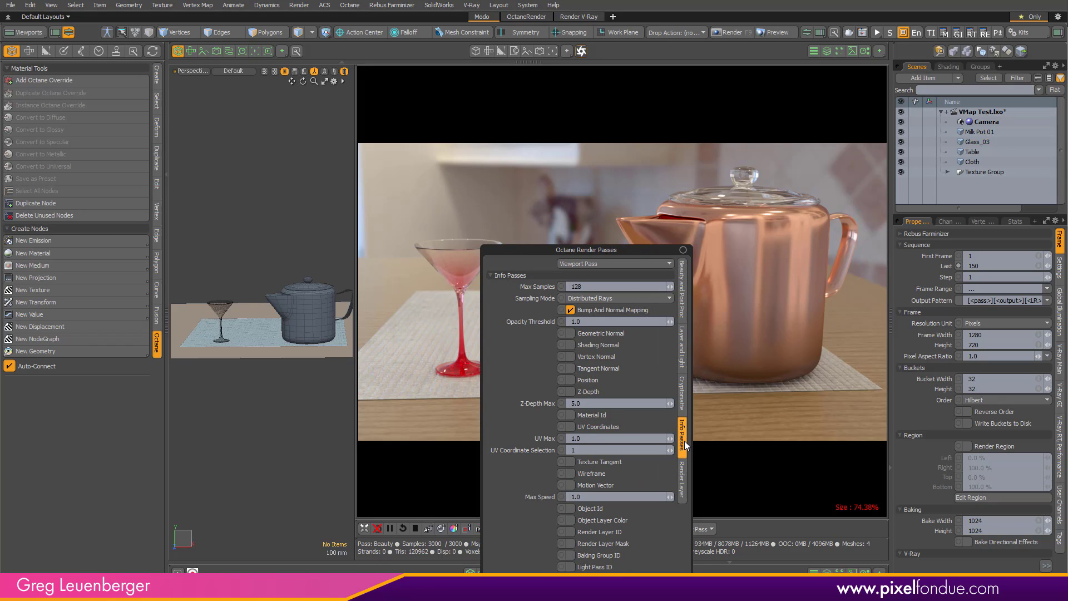
{"action": "mouse_move", "coordinate": [657, 527]}
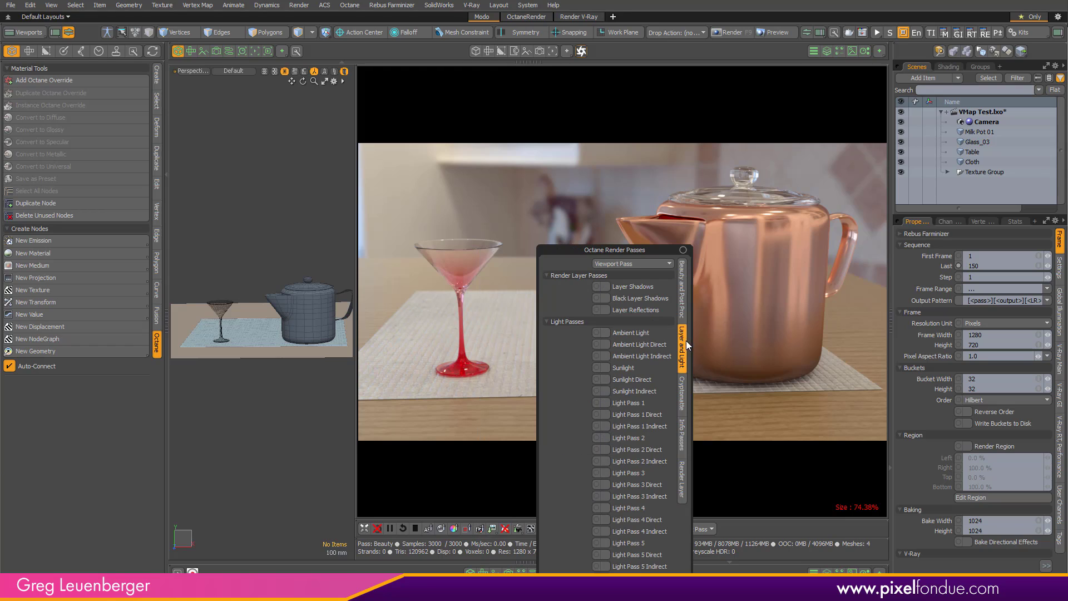
{"action": "left_click", "coordinate": [681, 381]}
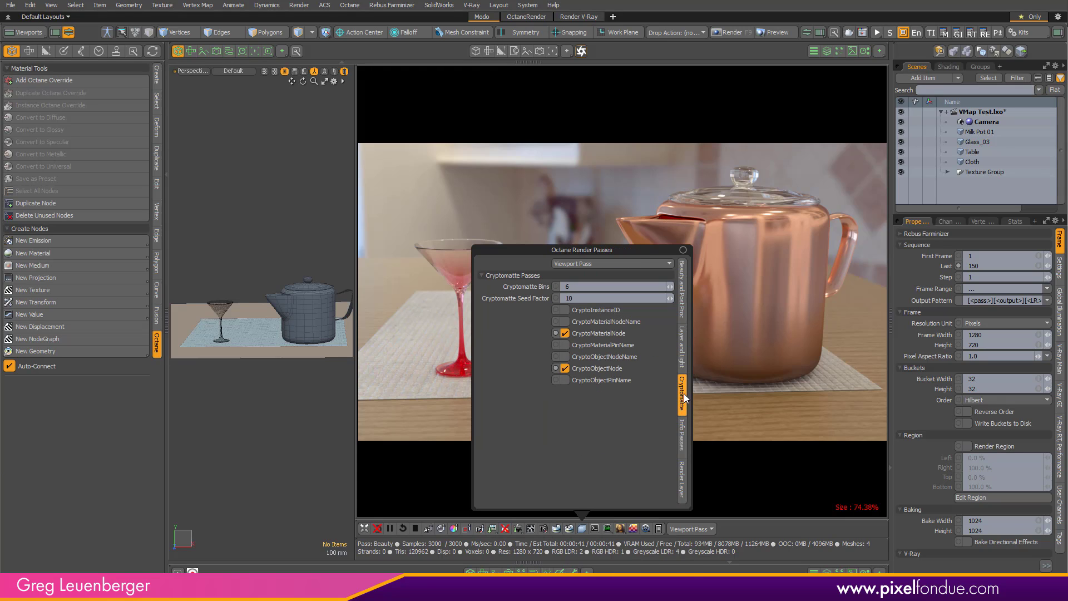
{"action": "mouse_move", "coordinate": [586, 427]}
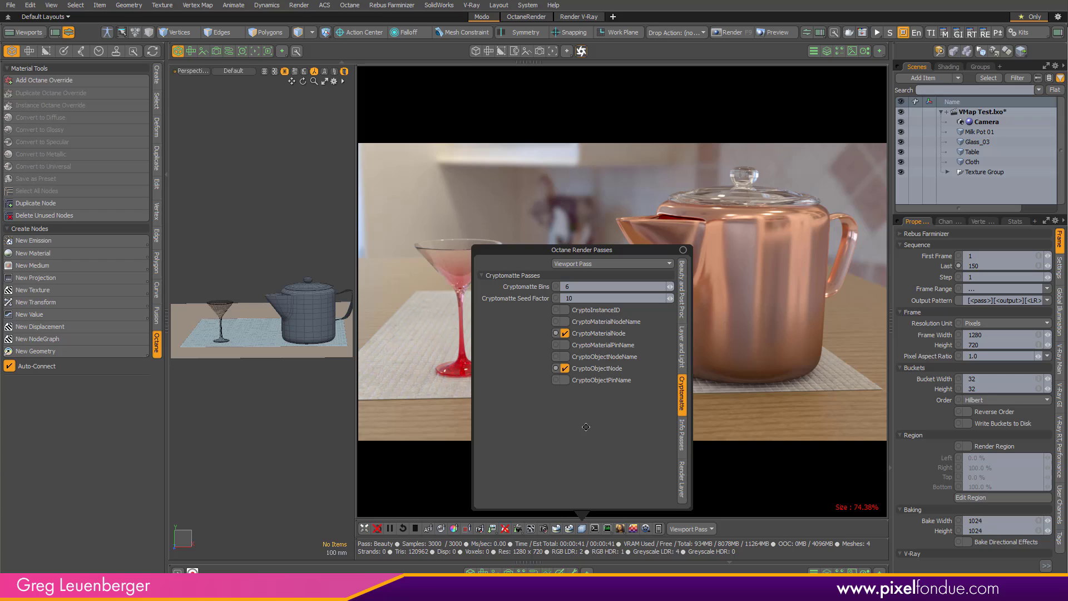
{"action": "mouse_move", "coordinate": [693, 227]}
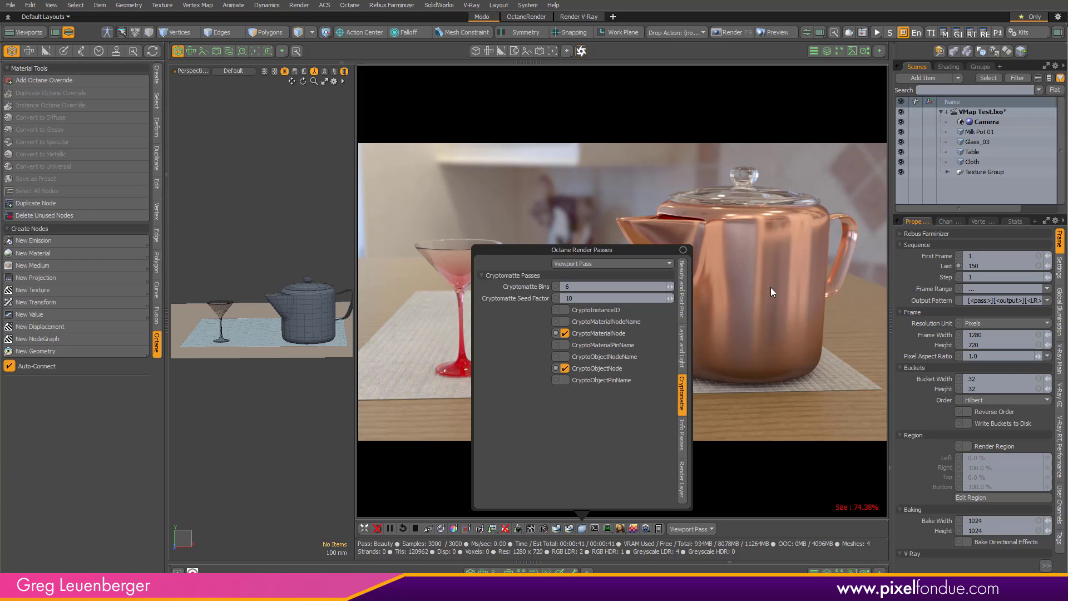
{"action": "mouse_move", "coordinate": [750, 311]}
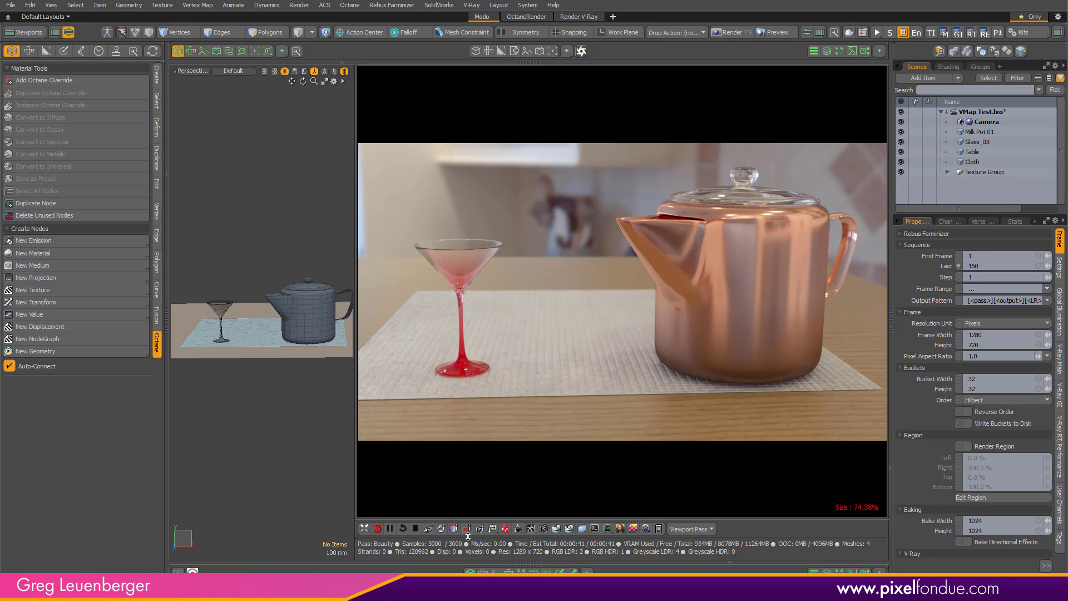
{"action": "left_click", "coordinate": [492, 528]}
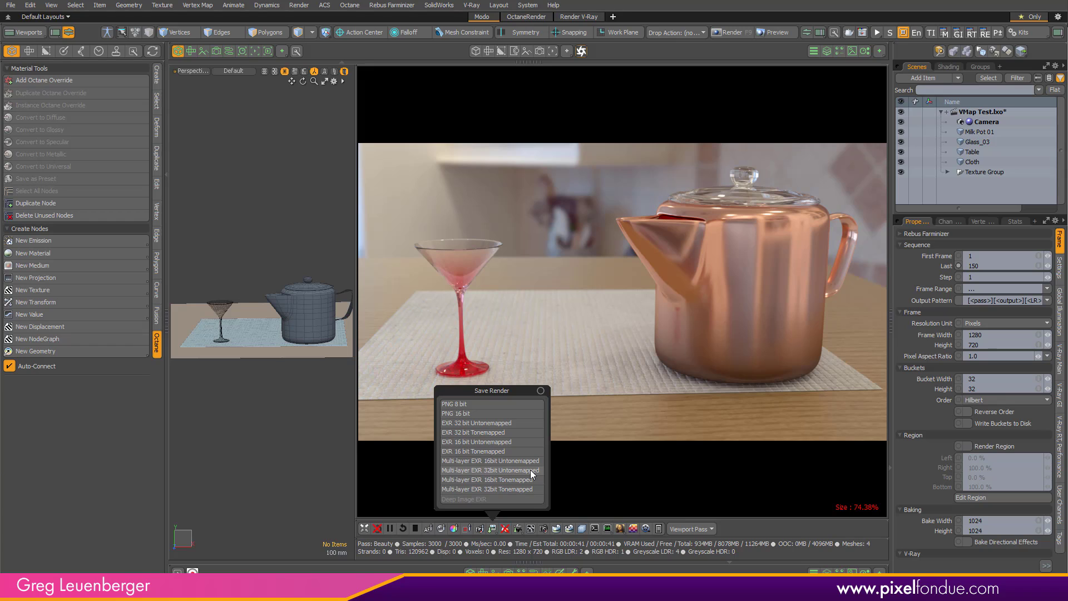
{"action": "mouse_move", "coordinate": [516, 474]}
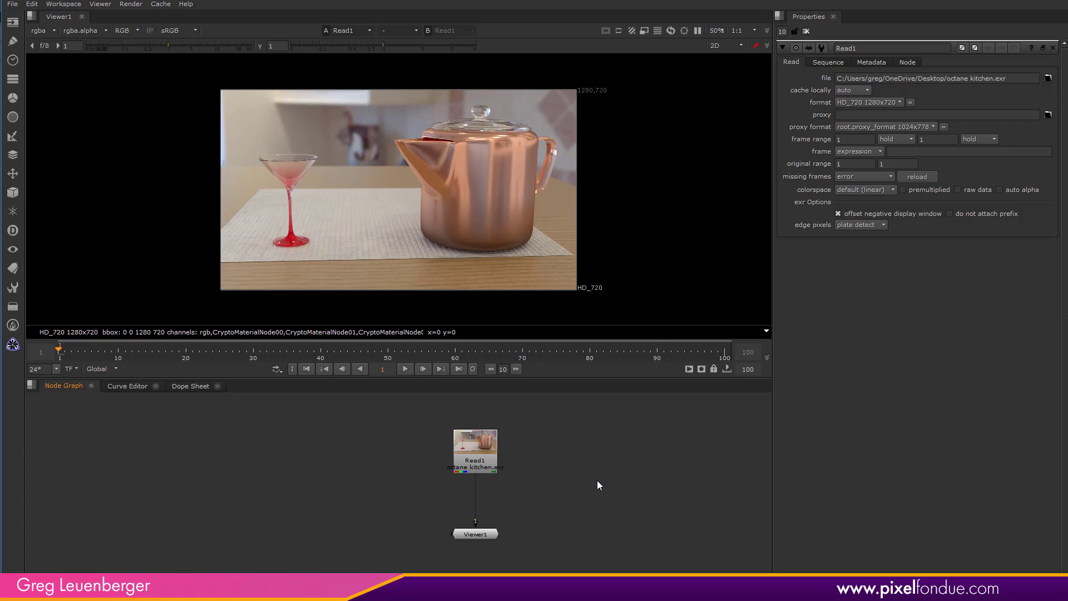
{"action": "mouse_move", "coordinate": [331, 401]}
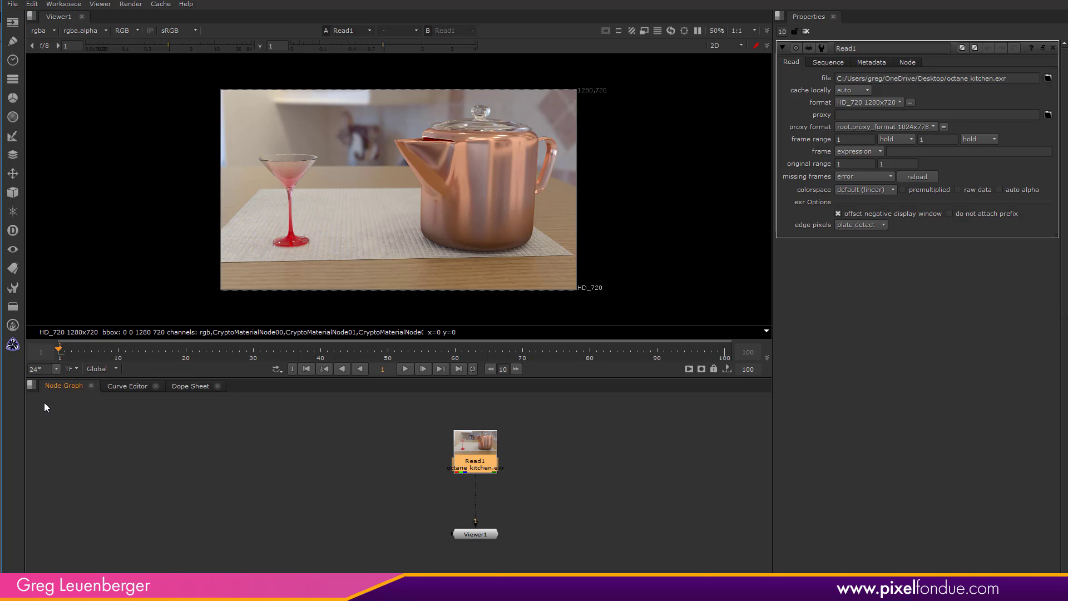
Select Read1, the loaded octane kitchen EXR, to attach a Cryptomatte node.
{"action": "left_click", "coordinate": [475, 482]}
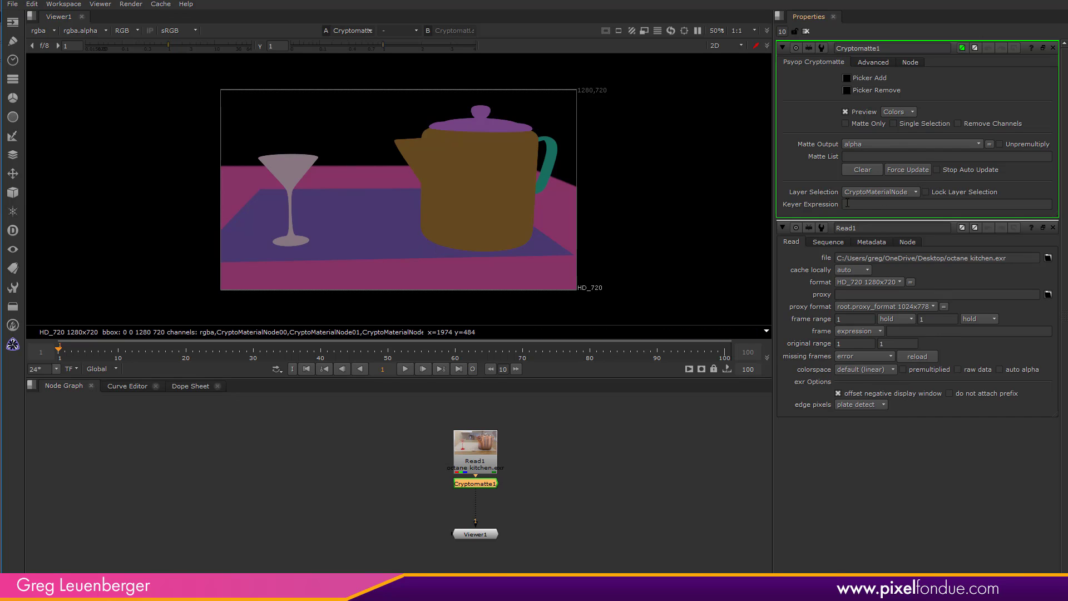
{"action": "mouse_move", "coordinate": [507, 210]}
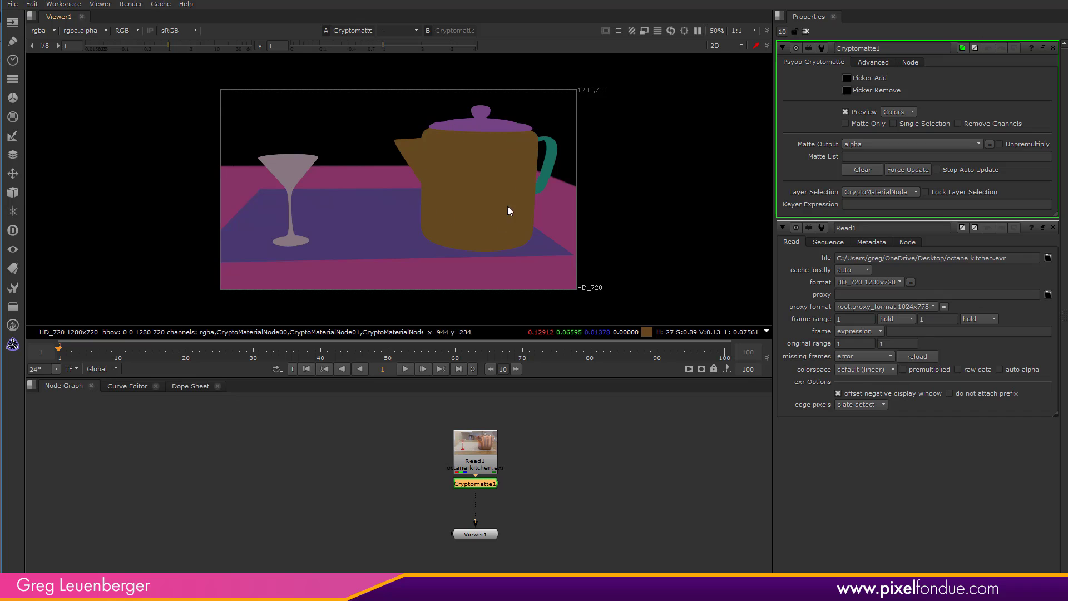
{"action": "mouse_move", "coordinate": [488, 141]}
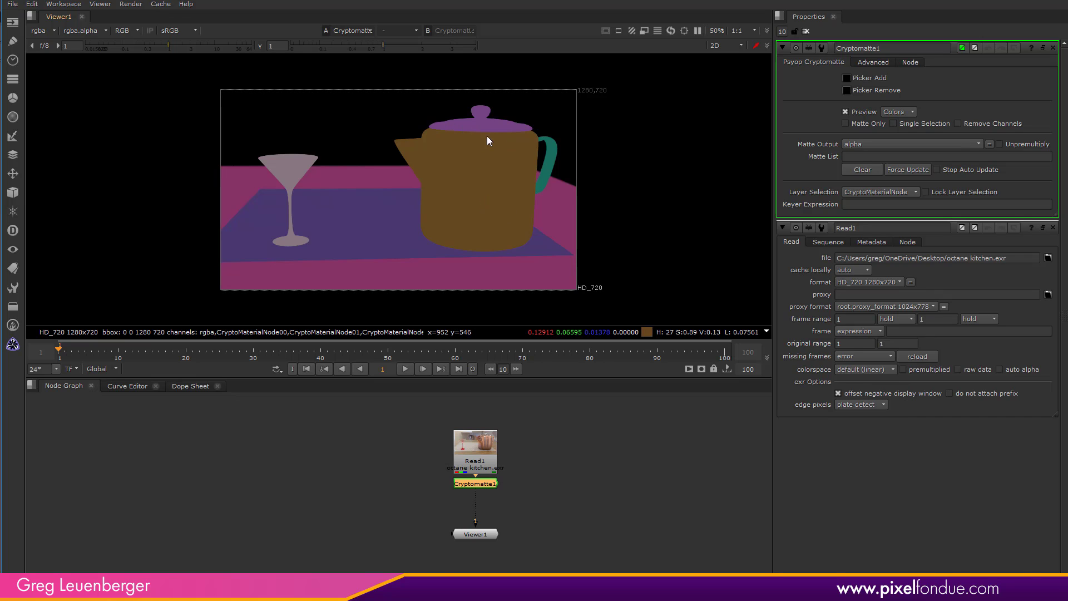
{"action": "mouse_move", "coordinate": [476, 193]}
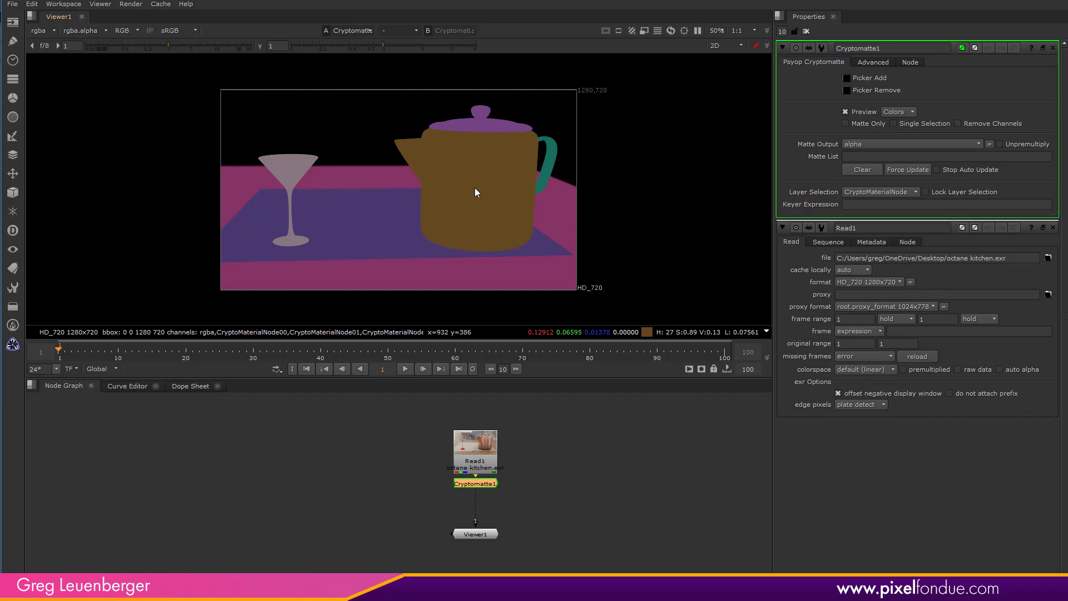
{"action": "mouse_move", "coordinate": [526, 175]}
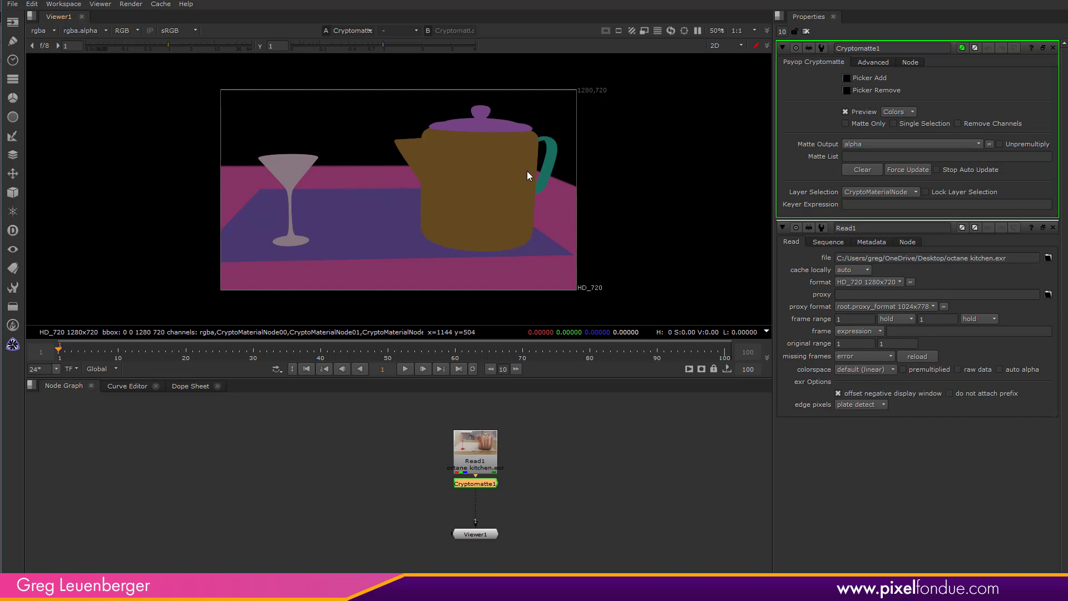
{"action": "mouse_move", "coordinate": [838, 187]}
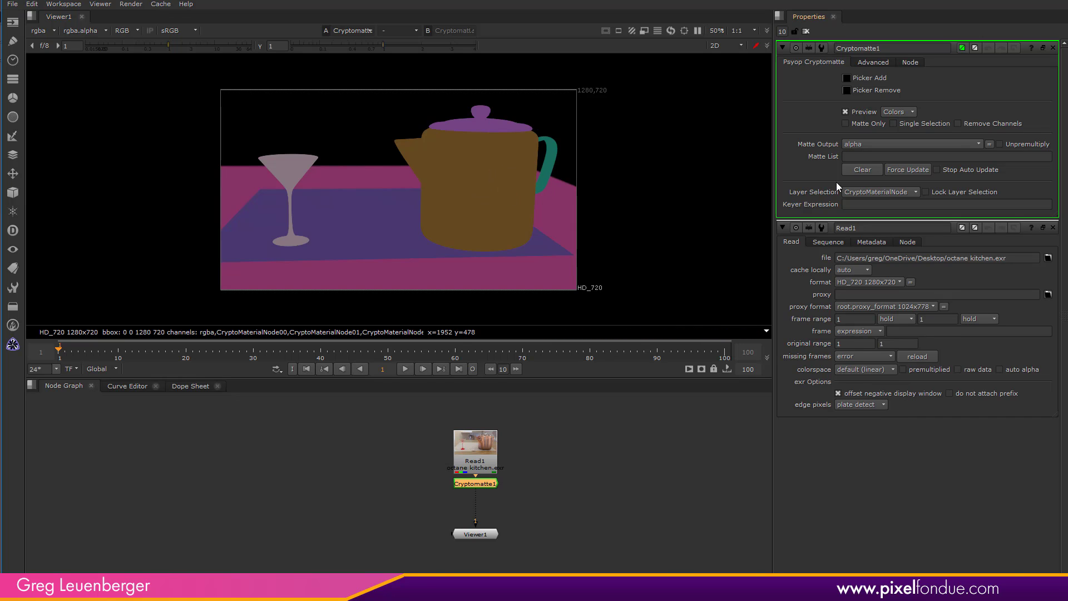
Switch Cryptomatte to object-layer mattes and connect a Grade node to the render.
{"action": "left_click", "coordinate": [879, 191]}
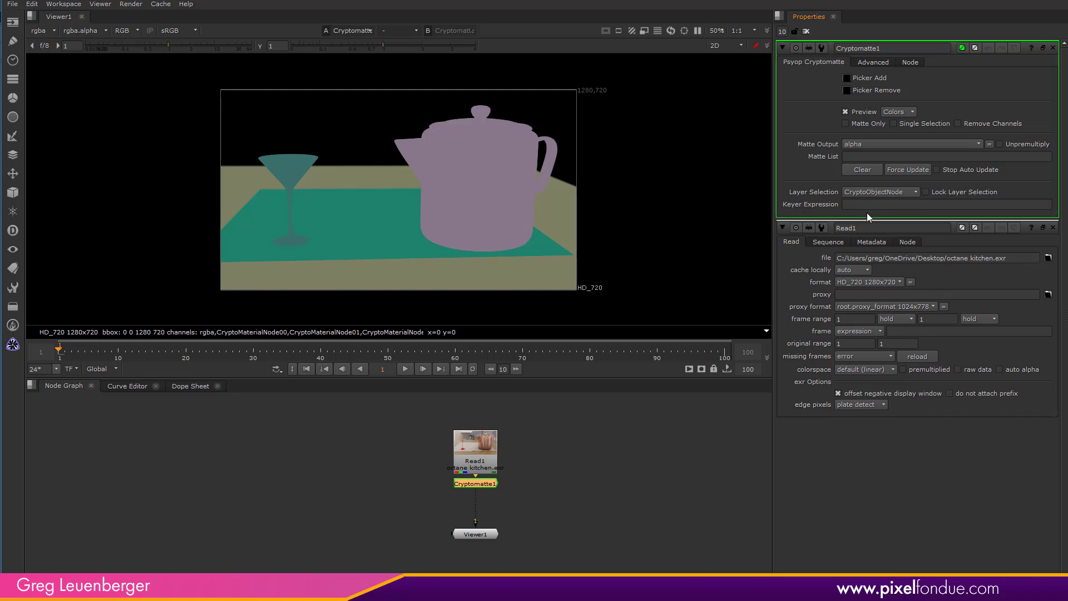
{"action": "mouse_move", "coordinate": [394, 217]}
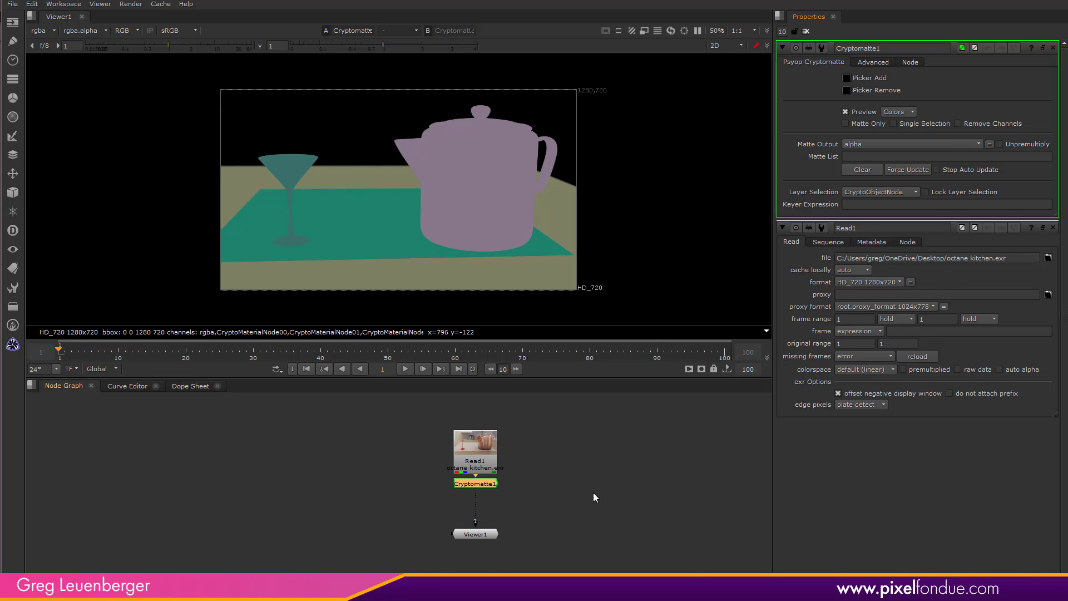
{"action": "mouse_move", "coordinate": [564, 525]}
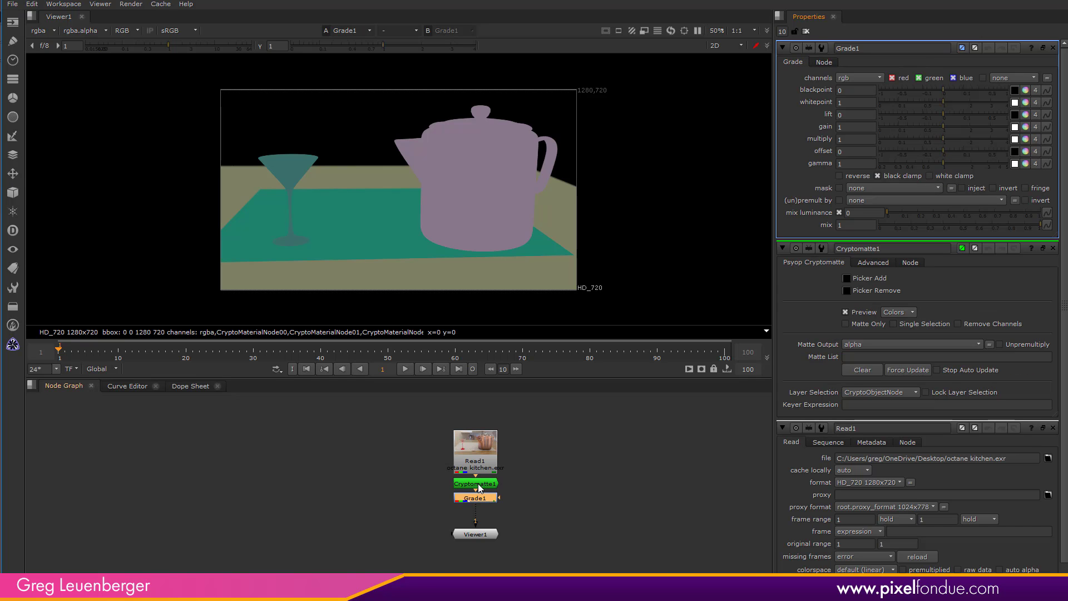
{"action": "left_click_drag", "start_coordinate": [475, 482], "coordinate": [347, 480]}
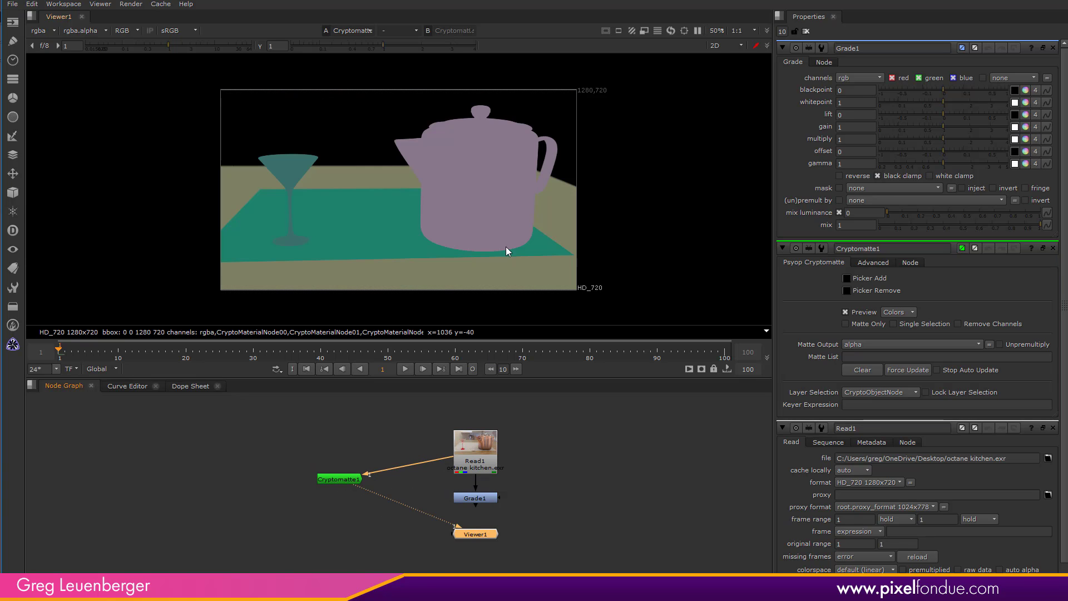
{"action": "mouse_move", "coordinate": [533, 152]}
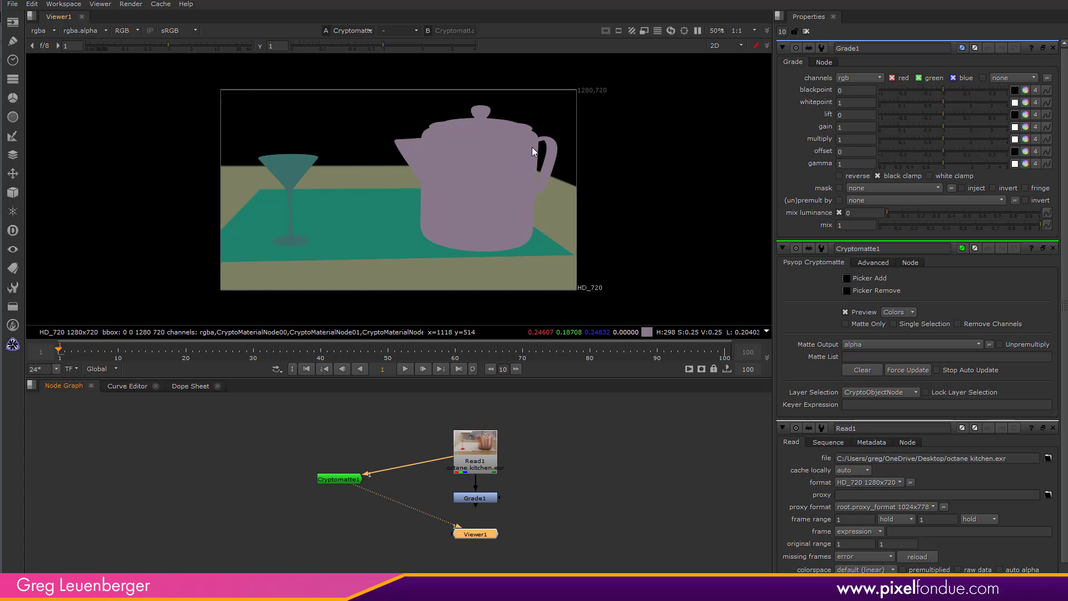
{"action": "mouse_move", "coordinate": [372, 209]}
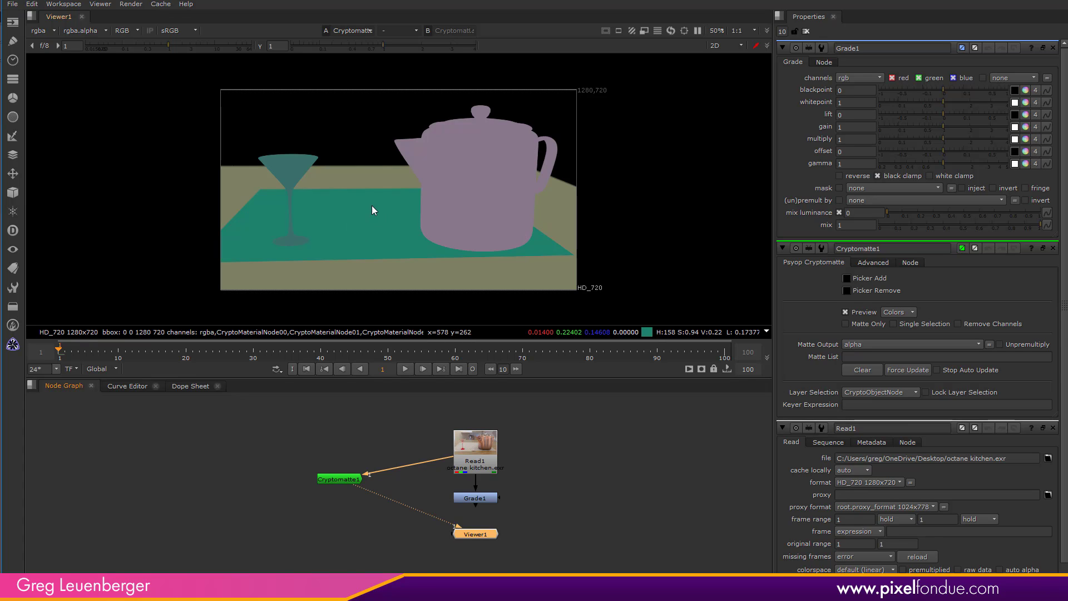
{"action": "mouse_move", "coordinate": [371, 224]}
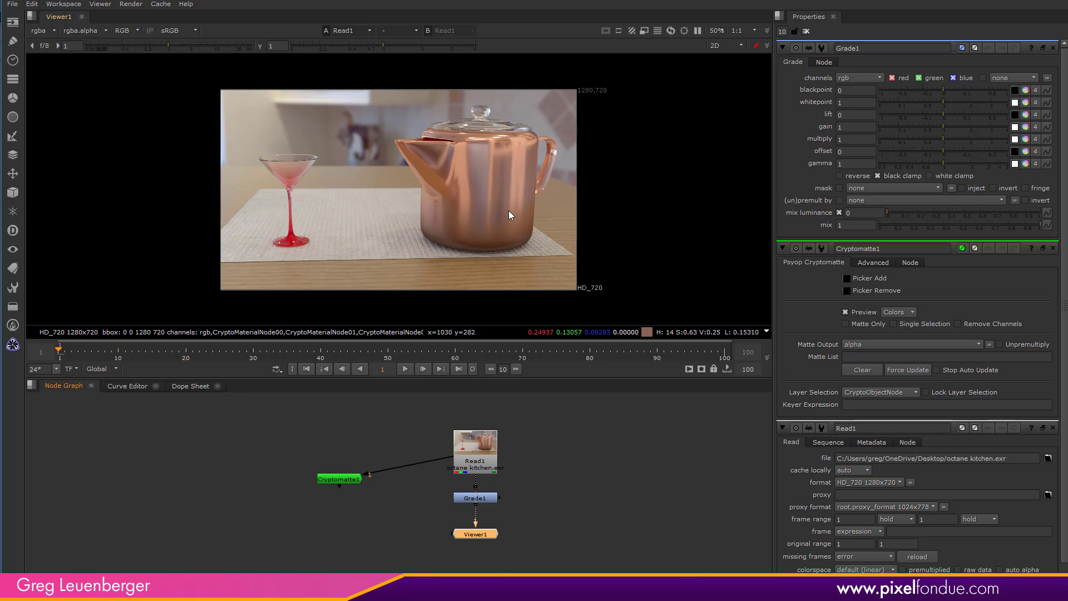
{"action": "mouse_move", "coordinate": [480, 130]}
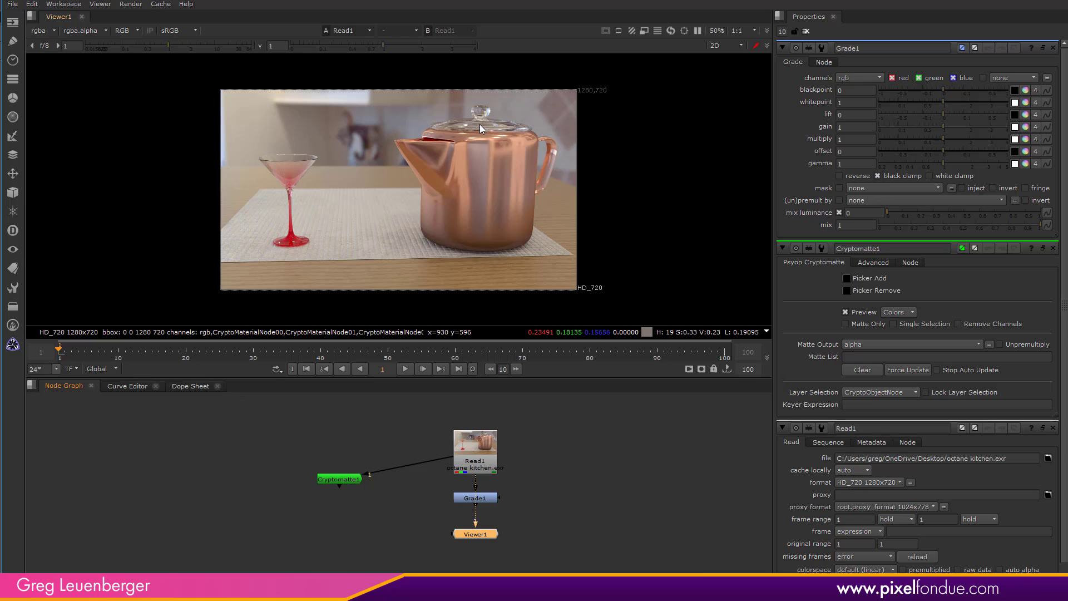
Preview Cryptomatte colours, switch to CryptoMaterialNode, and pick the teapot's two materials.
{"action": "left_click", "coordinate": [338, 480]}
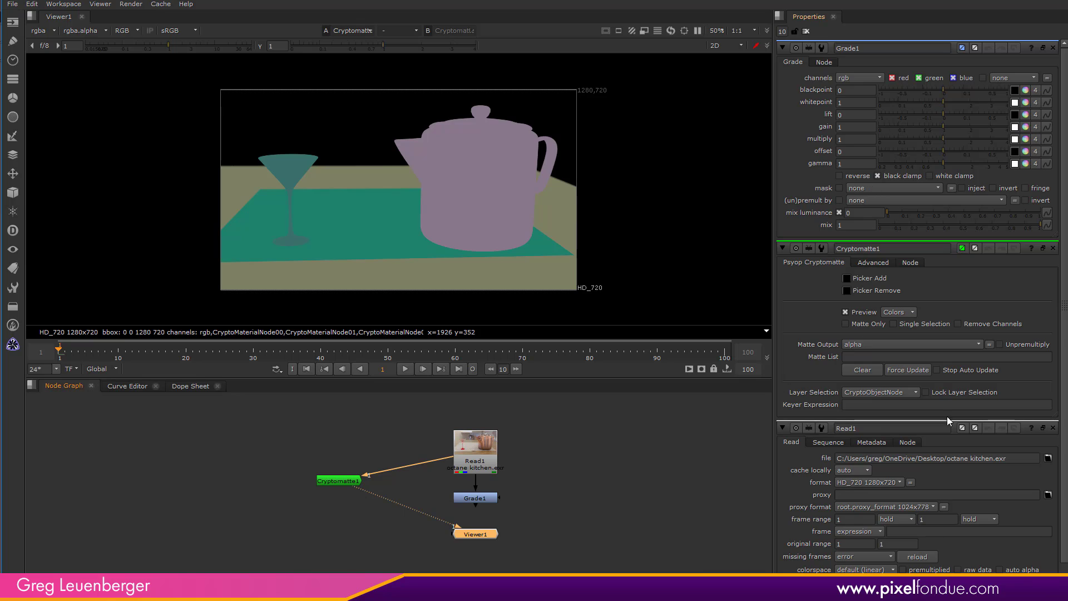
{"action": "left_click", "coordinate": [879, 391]}
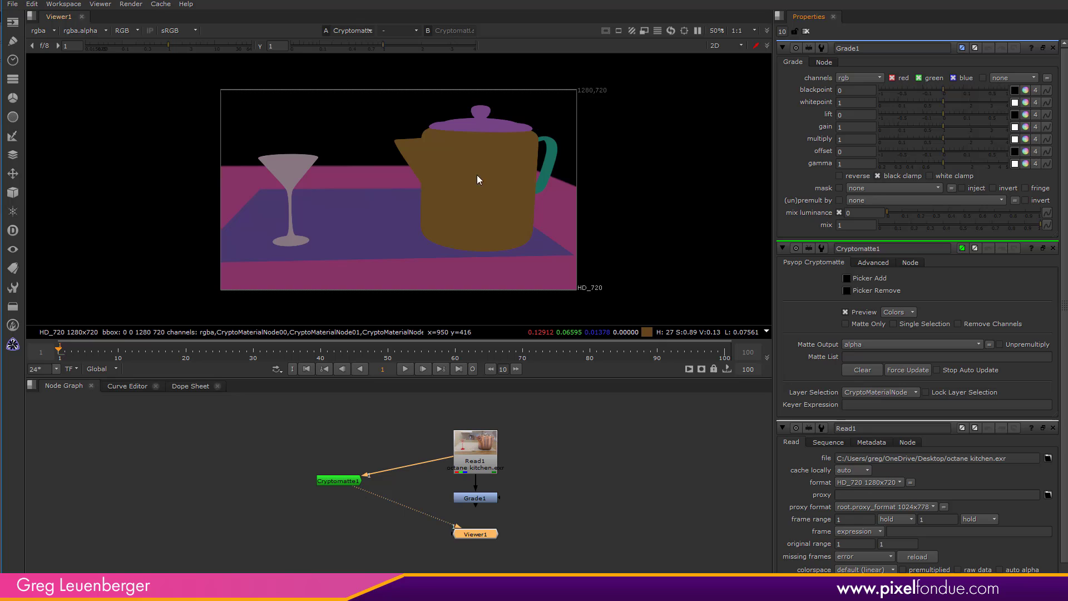
{"action": "mouse_move", "coordinate": [886, 274]}
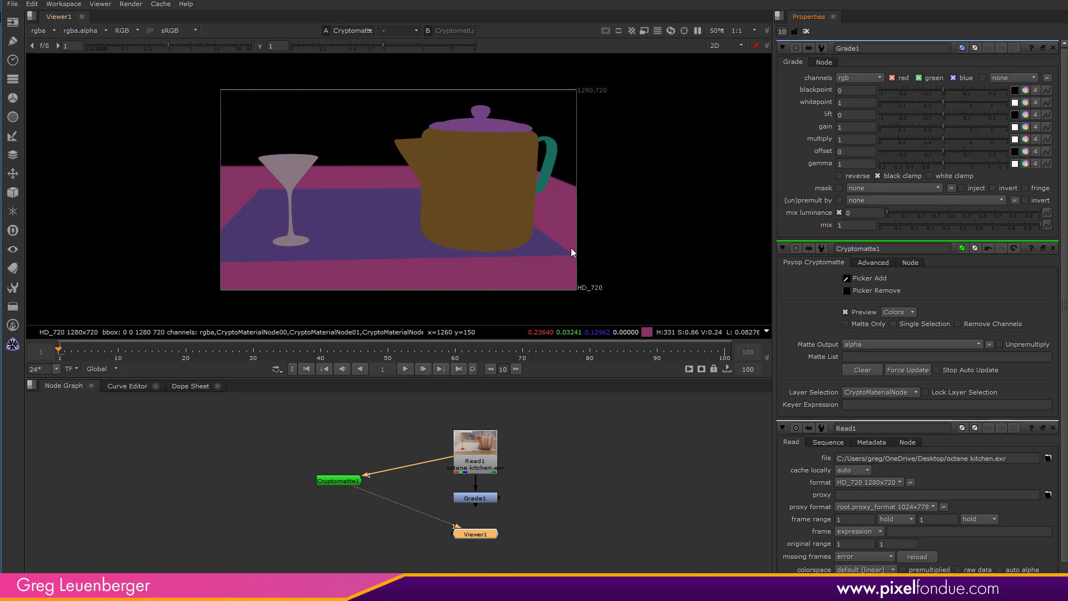
{"action": "left_click", "coordinate": [476, 184]}
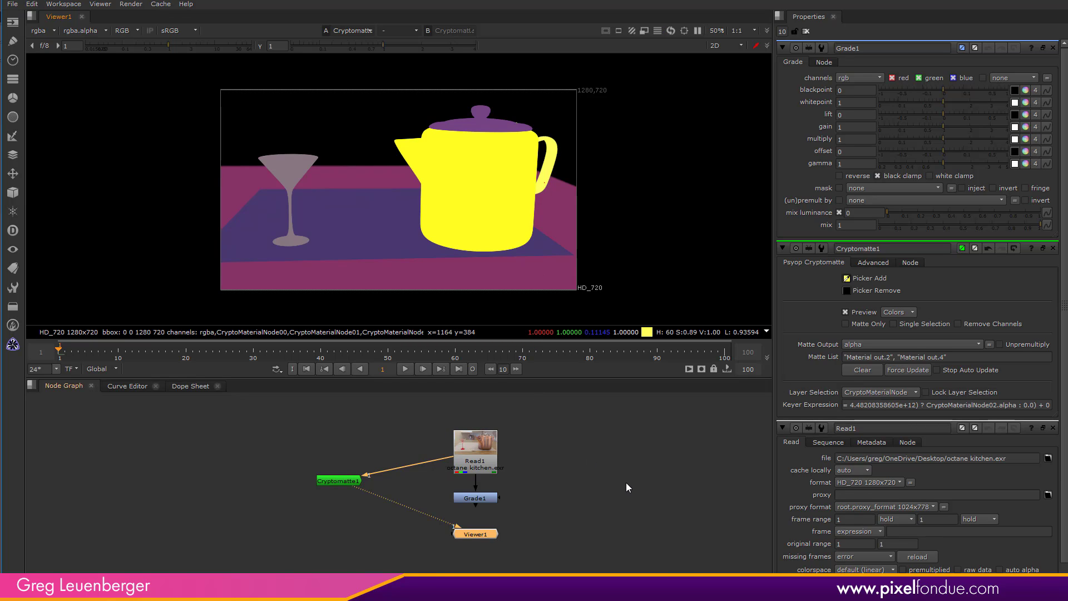
{"action": "mouse_move", "coordinate": [464, 529]}
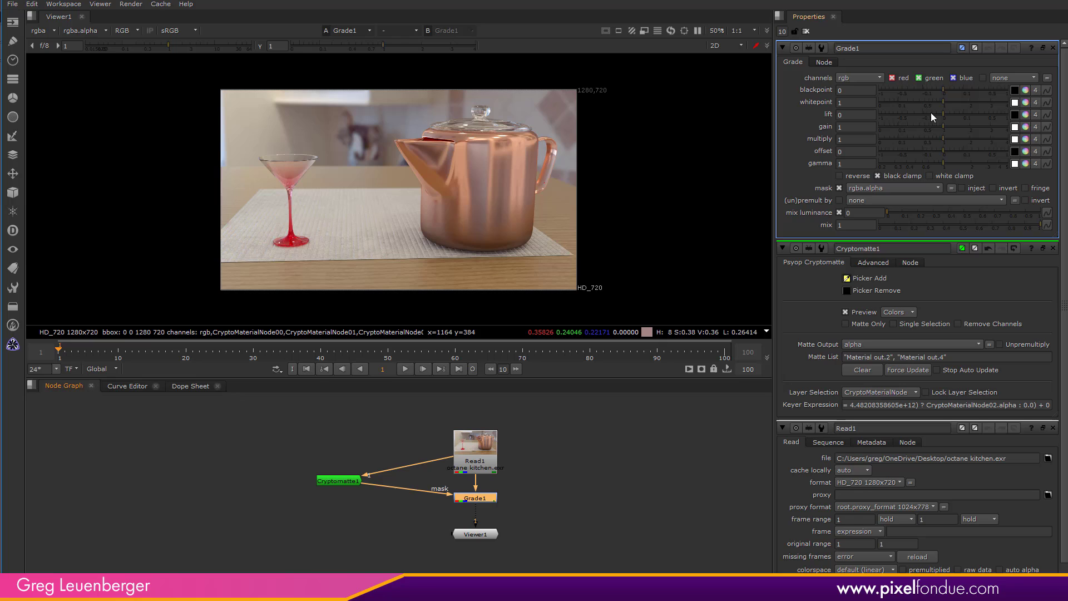
Set Grade gain to 1.6, add a teapot-masked HueShift, and start a second Cryptomatte.
{"action": "left_click_drag", "start_coordinate": [931, 126], "coordinate": [956, 131]}
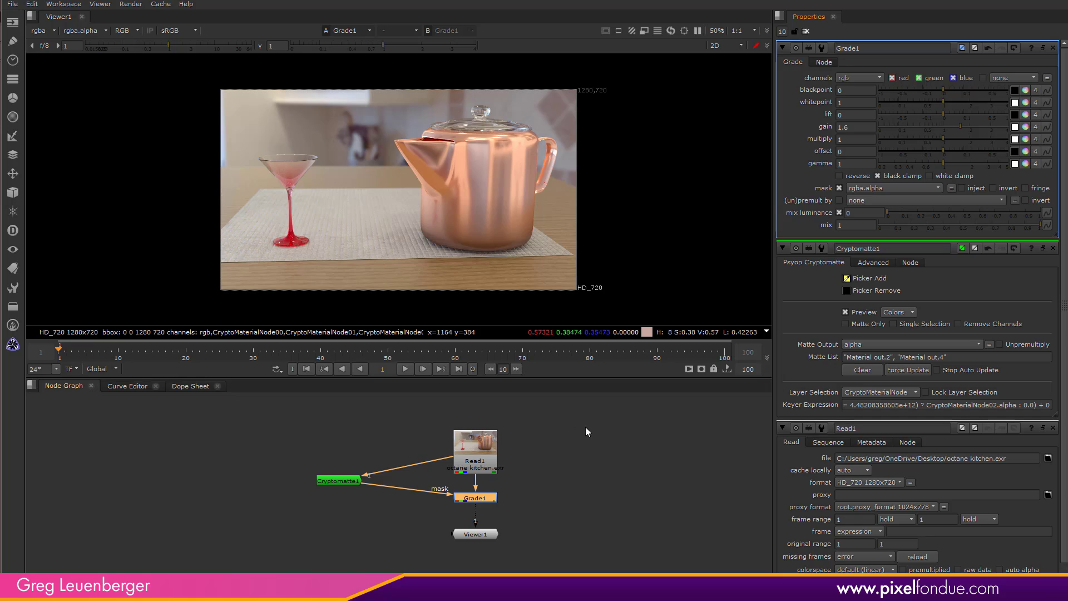
{"action": "type", "text": "hue"}
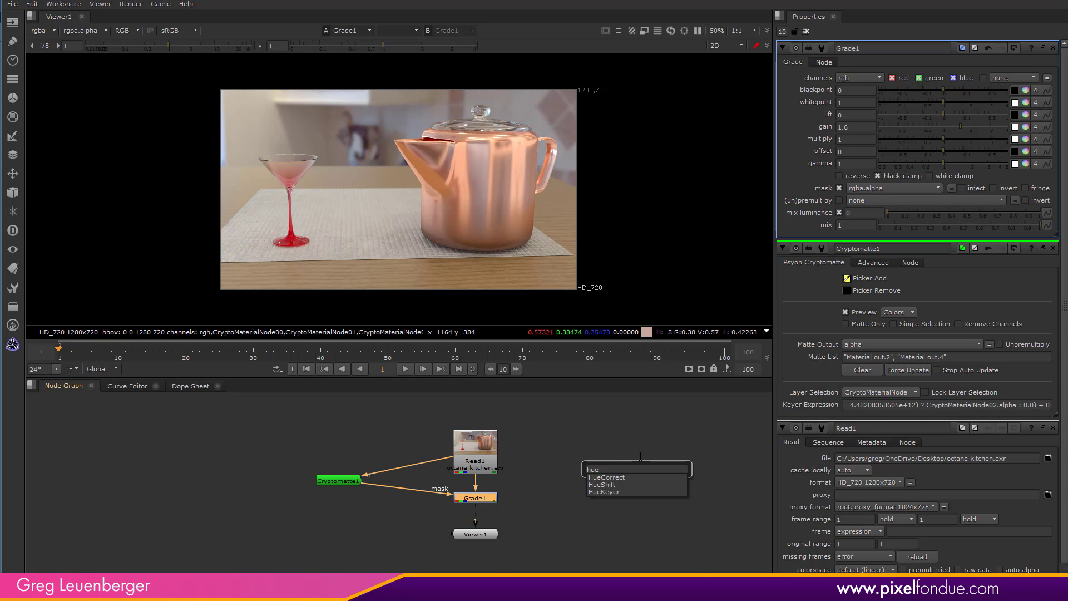
{"action": "left_click", "coordinate": [602, 485]}
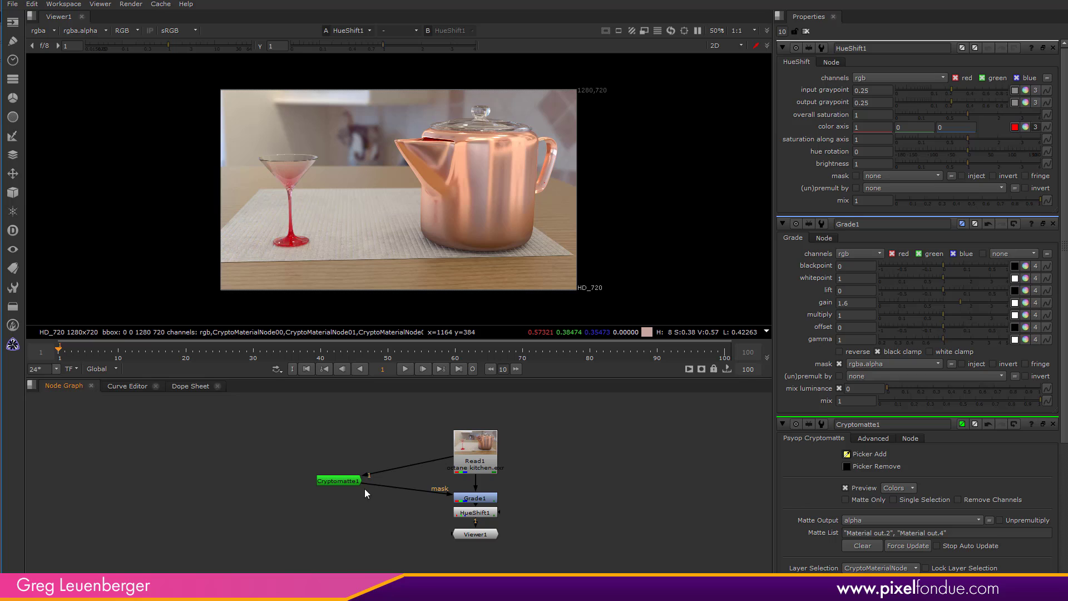
{"action": "left_click_drag", "start_coordinate": [339, 480], "coordinate": [474, 512]}
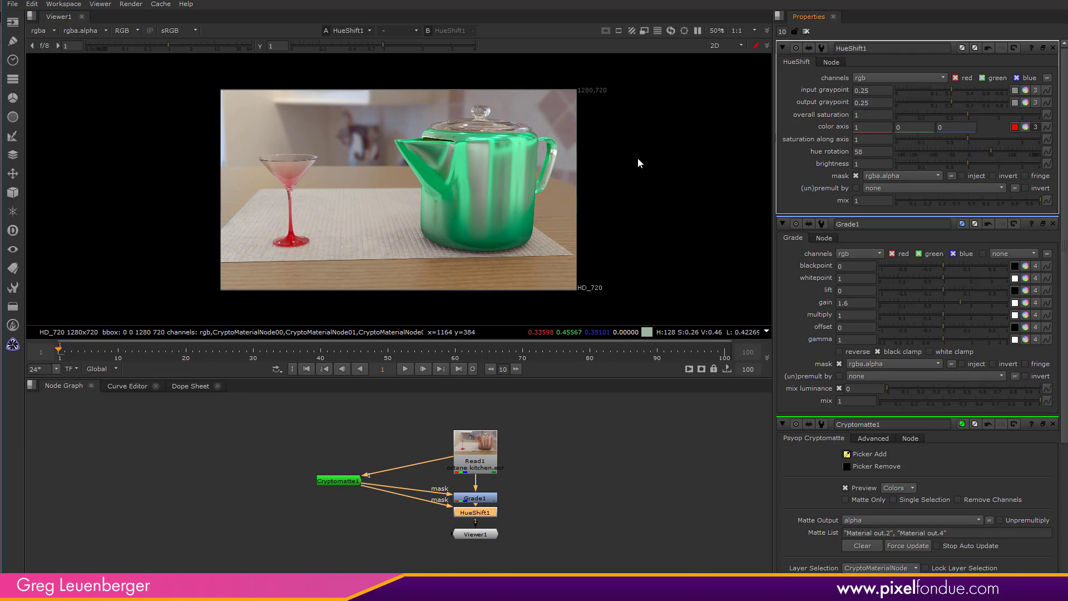
{"action": "mouse_move", "coordinate": [597, 529]}
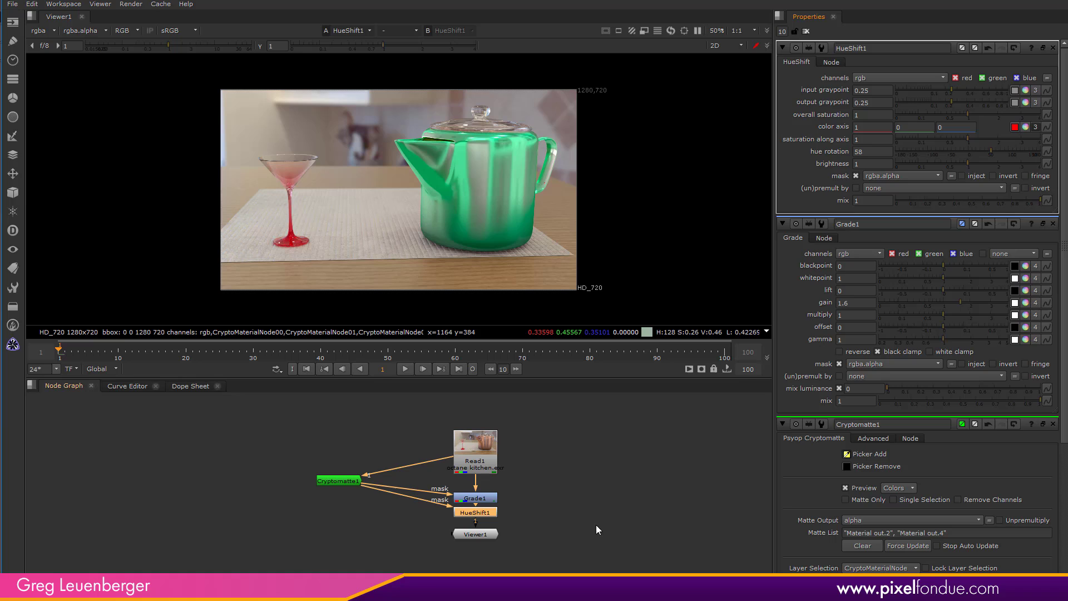
{"action": "left_click", "coordinate": [475, 449]}
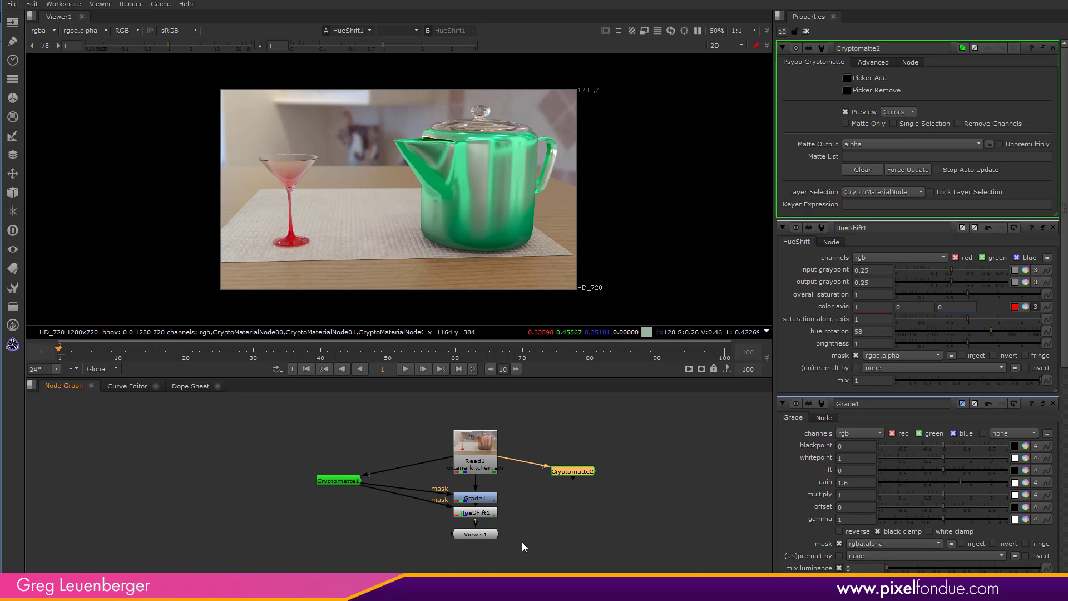
Create a Blur node after HueShift1.
{"action": "type", "text": "blur"}
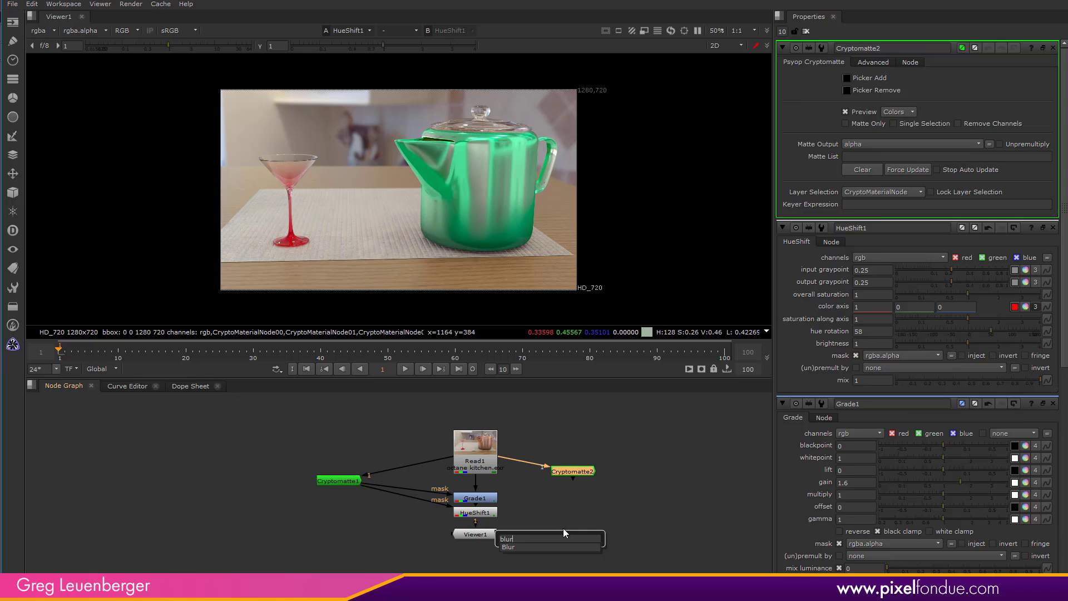
{"action": "left_click", "coordinate": [508, 547]}
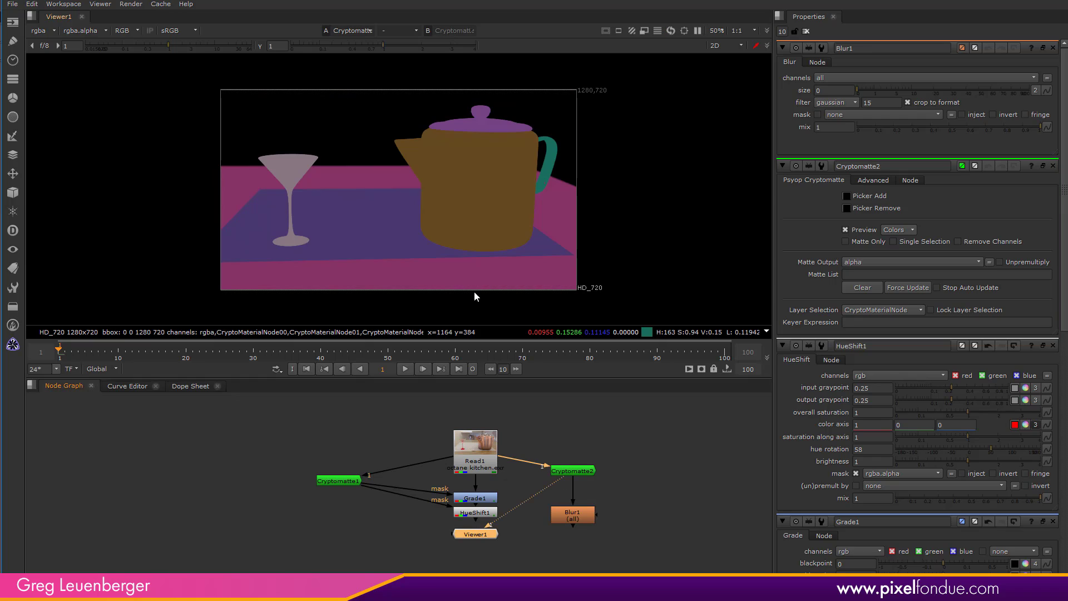
{"action": "mouse_move", "coordinate": [855, 215]}
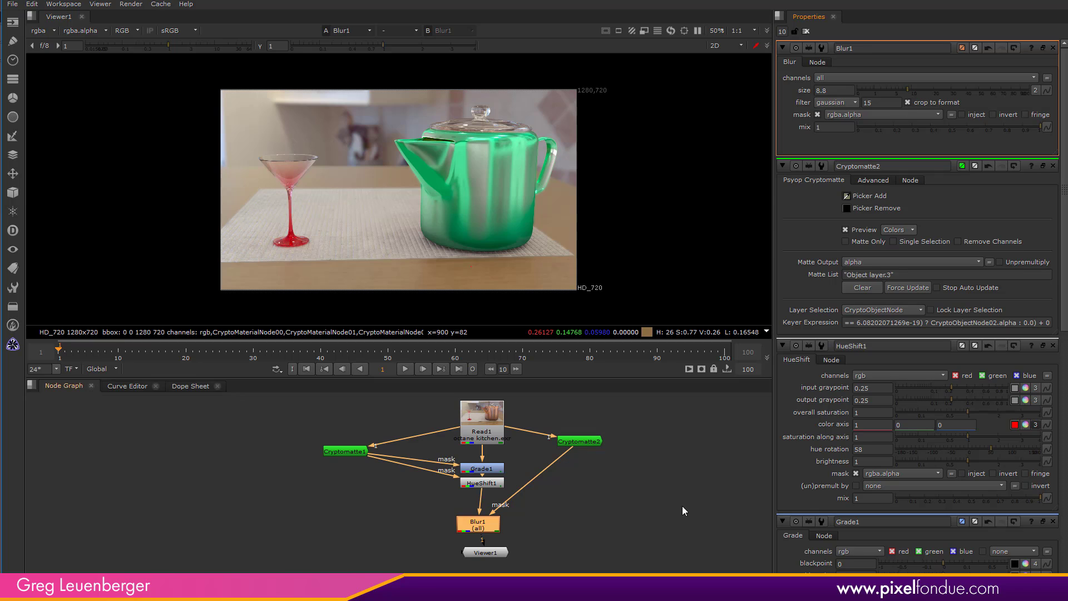
{"action": "mouse_move", "coordinate": [684, 530]}
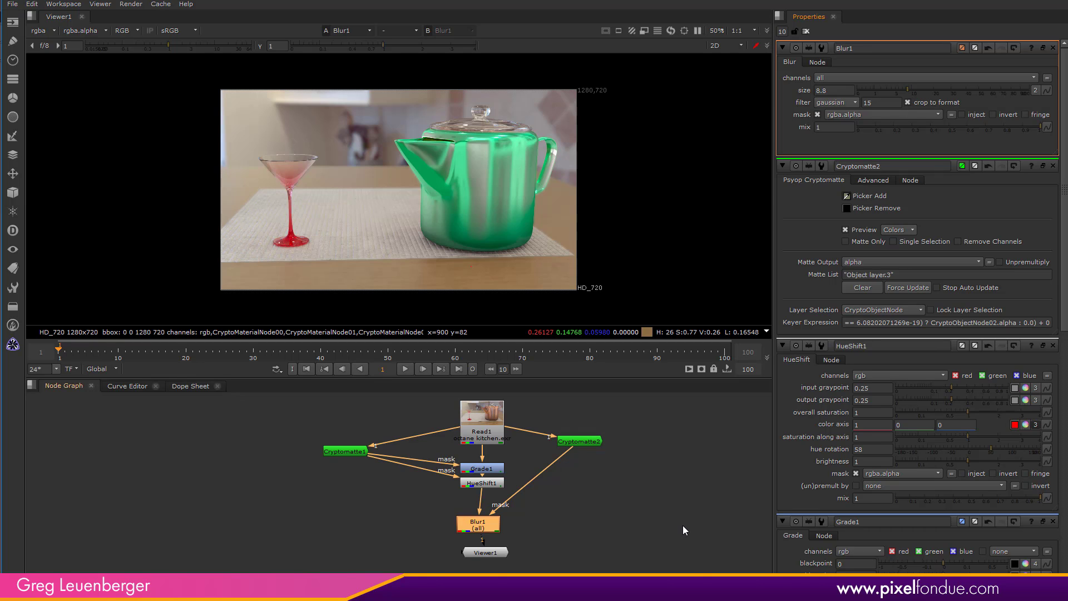